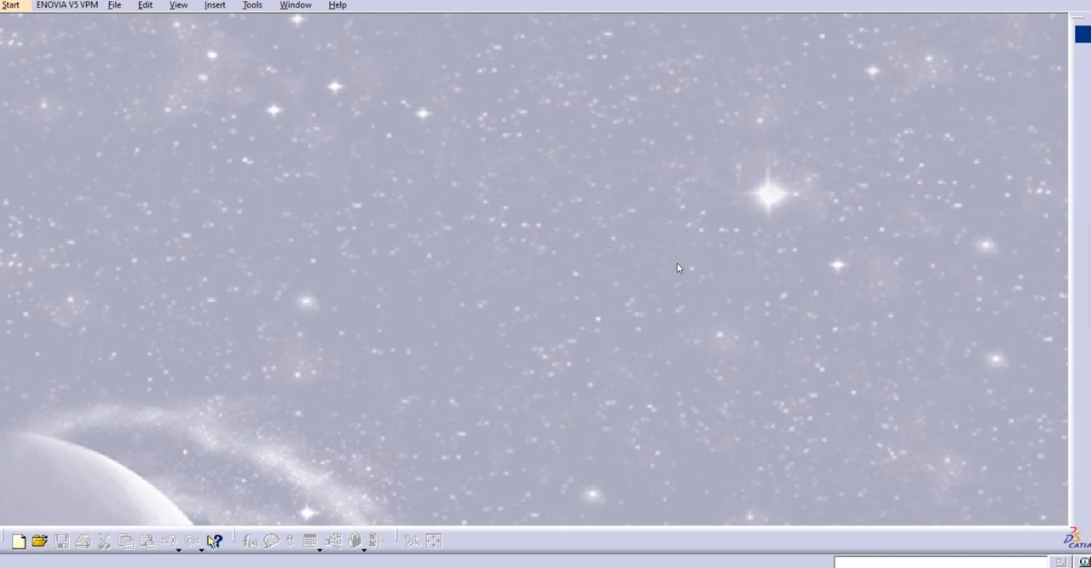
{"action": "mouse_move", "coordinate": [5, 8]}
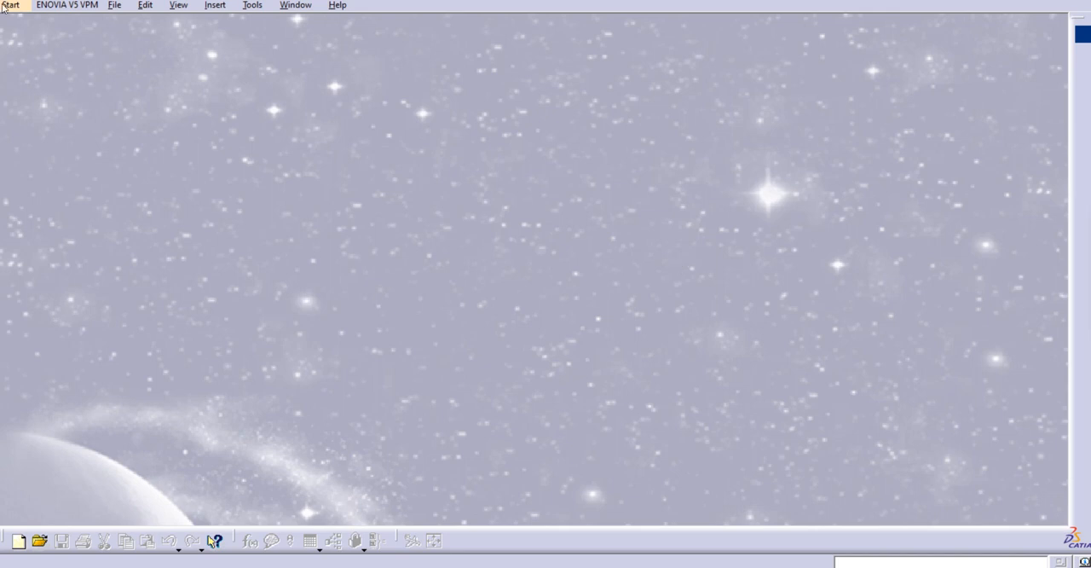
- Start the Generative Shape Design workbench and create the new part Part1
{"action": "left_click", "coordinate": [10, 5]}
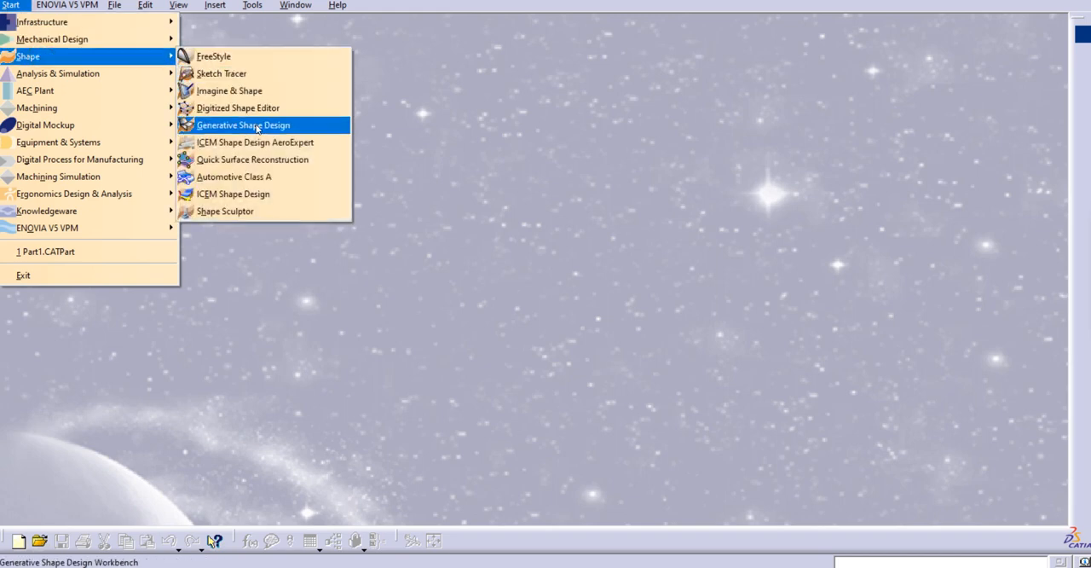
{"action": "left_click", "coordinate": [242, 125]}
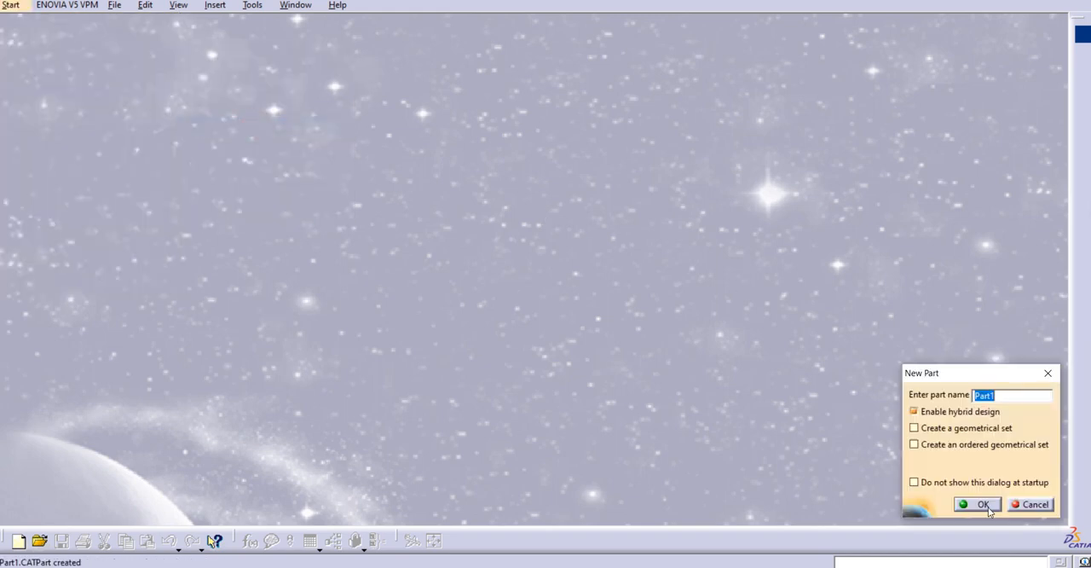
{"action": "left_click", "coordinate": [979, 505]}
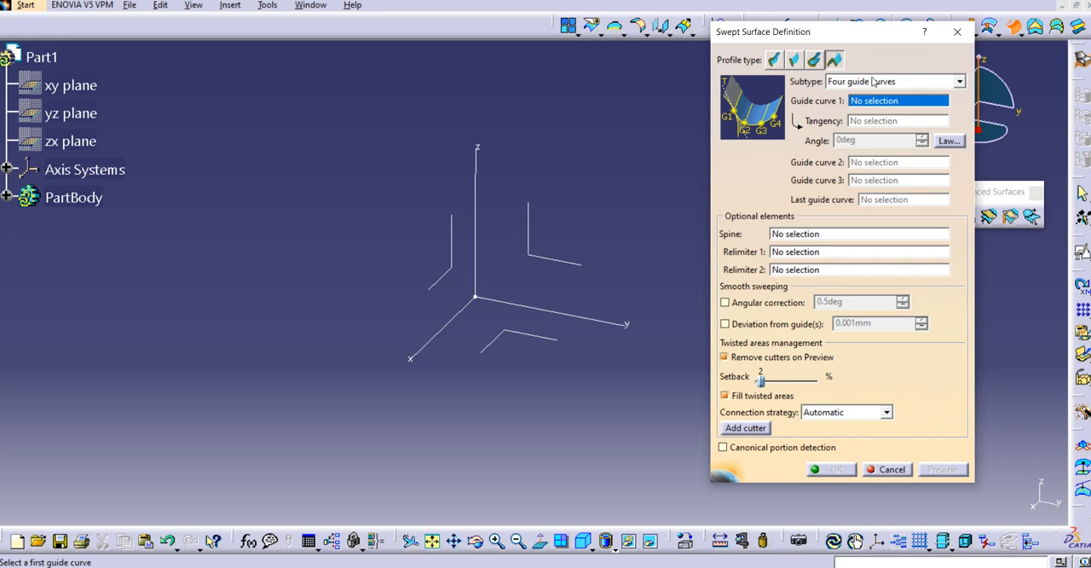
{"action": "mouse_move", "coordinate": [869, 115]}
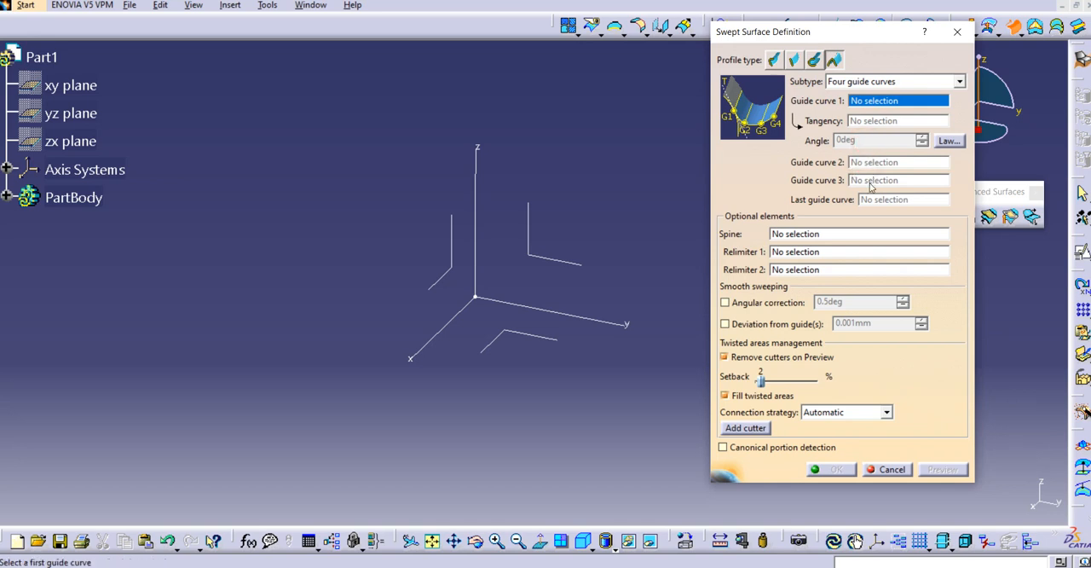
{"action": "mouse_move", "coordinate": [893, 201]}
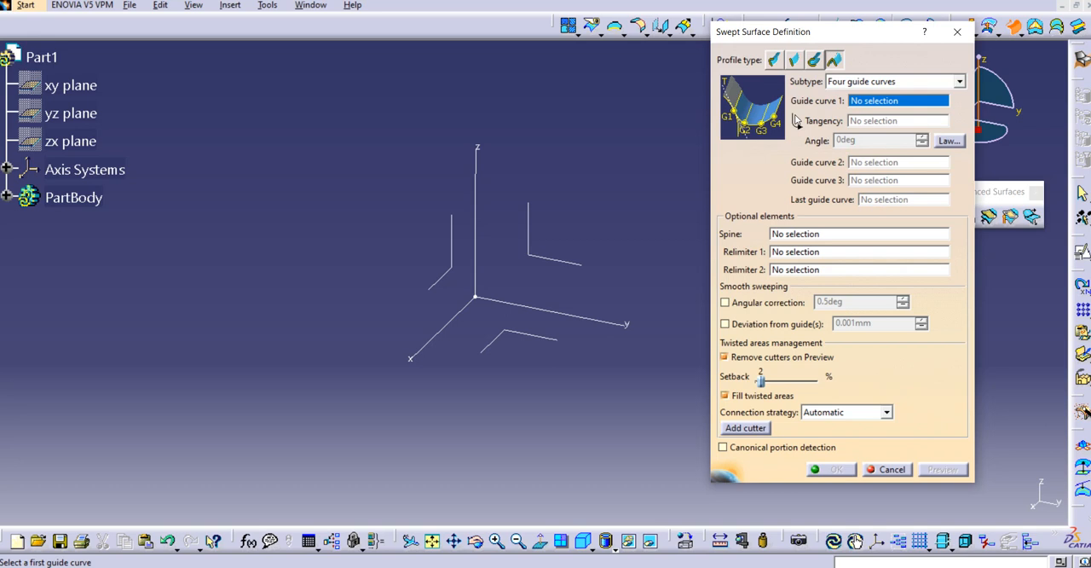
{"action": "mouse_move", "coordinate": [754, 95]}
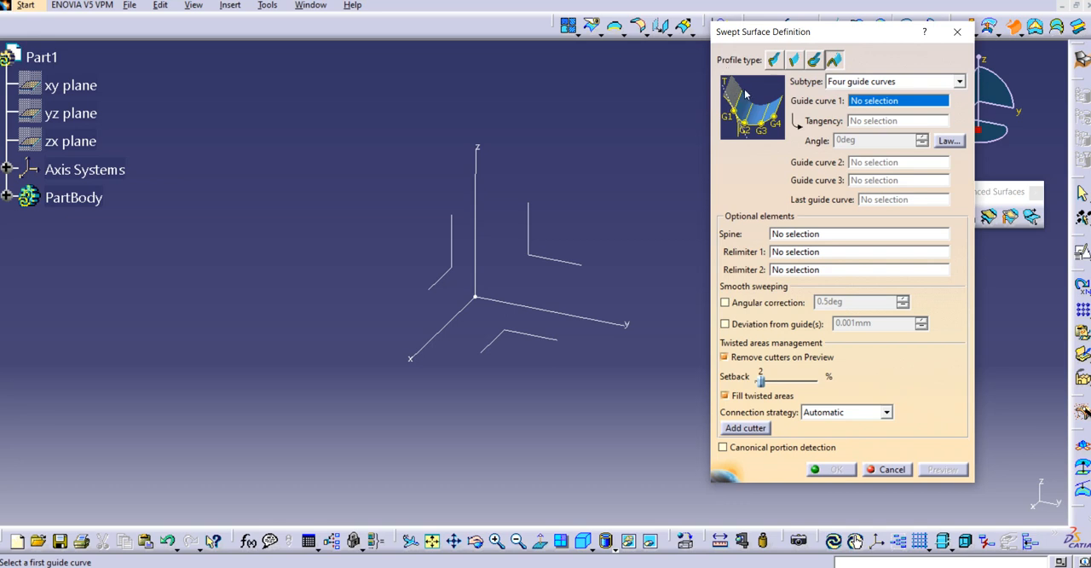
{"action": "mouse_move", "coordinate": [863, 123]}
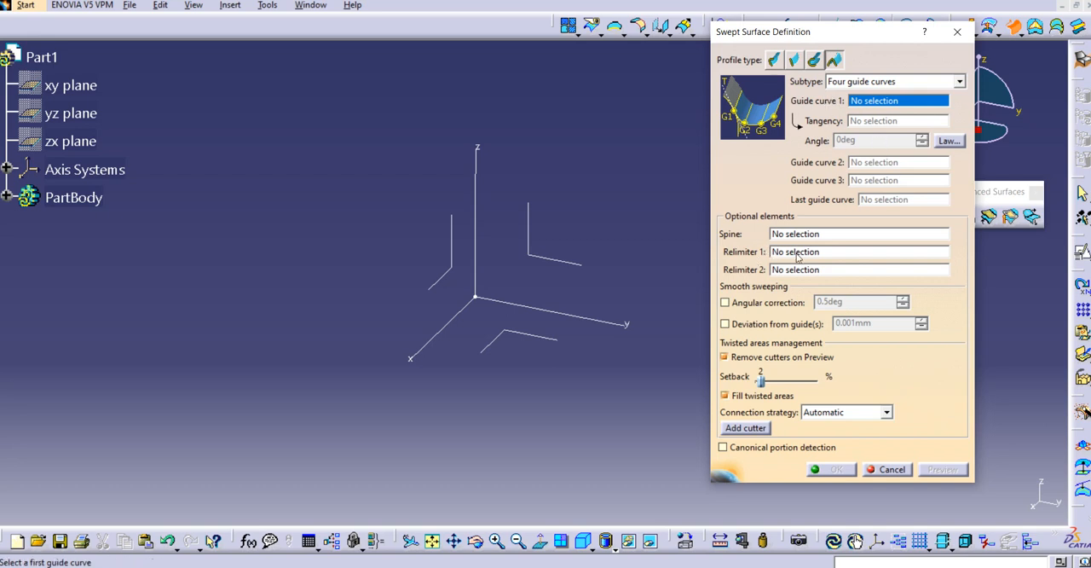
{"action": "left_click", "coordinate": [859, 252]}
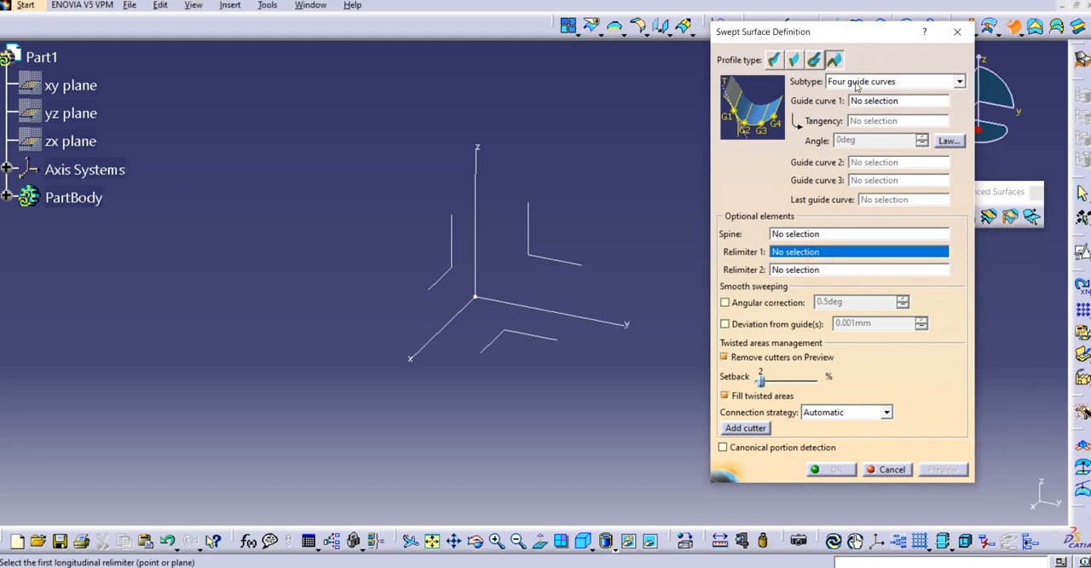
{"action": "left_click", "coordinate": [892, 469]}
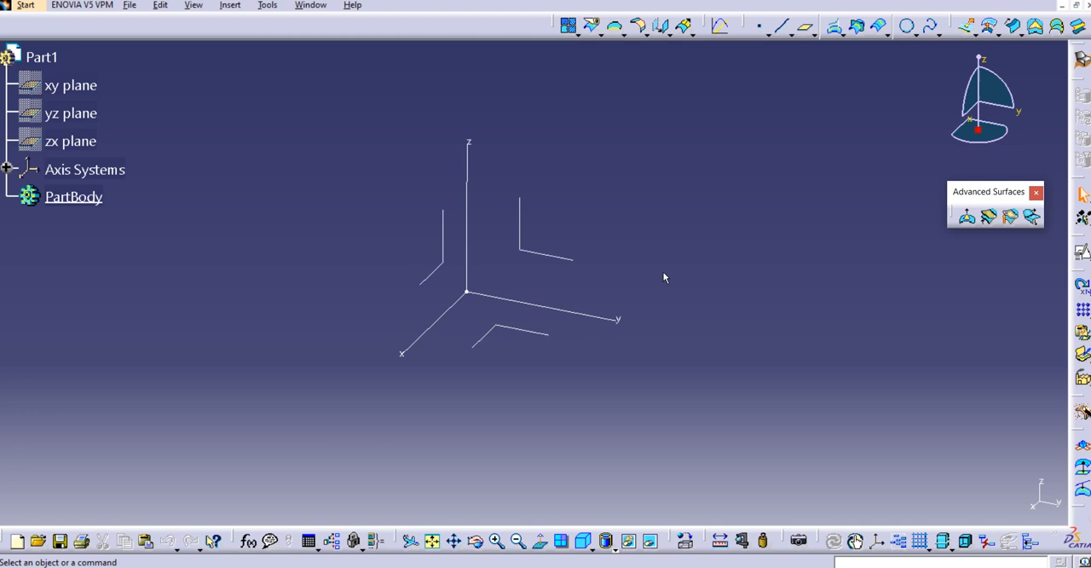
{"action": "mouse_move", "coordinate": [655, 283]}
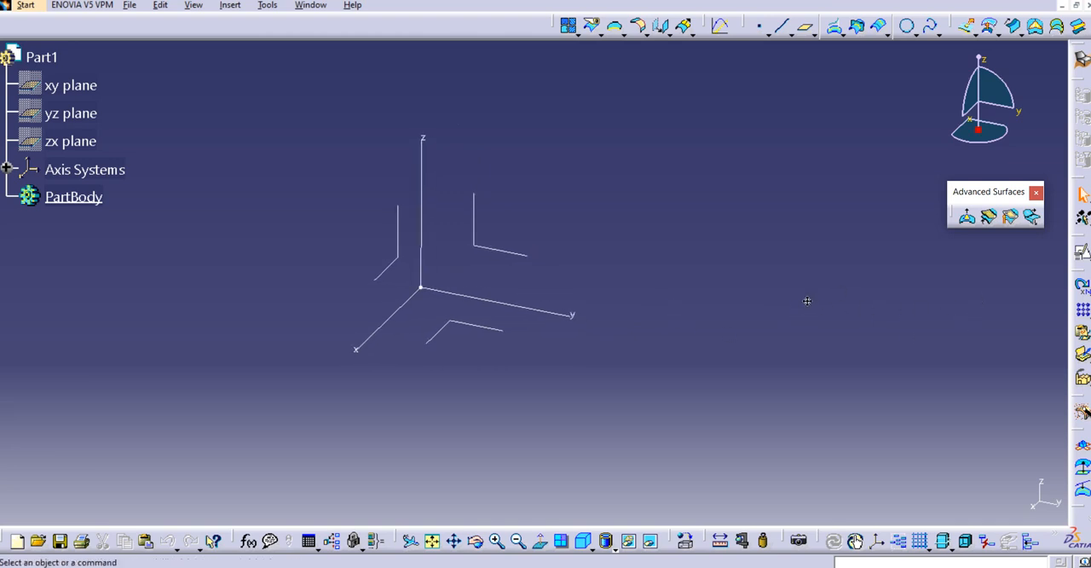
- Create the second plane offset 40 mm from the XY plane
{"action": "left_click", "coordinate": [965, 214]}
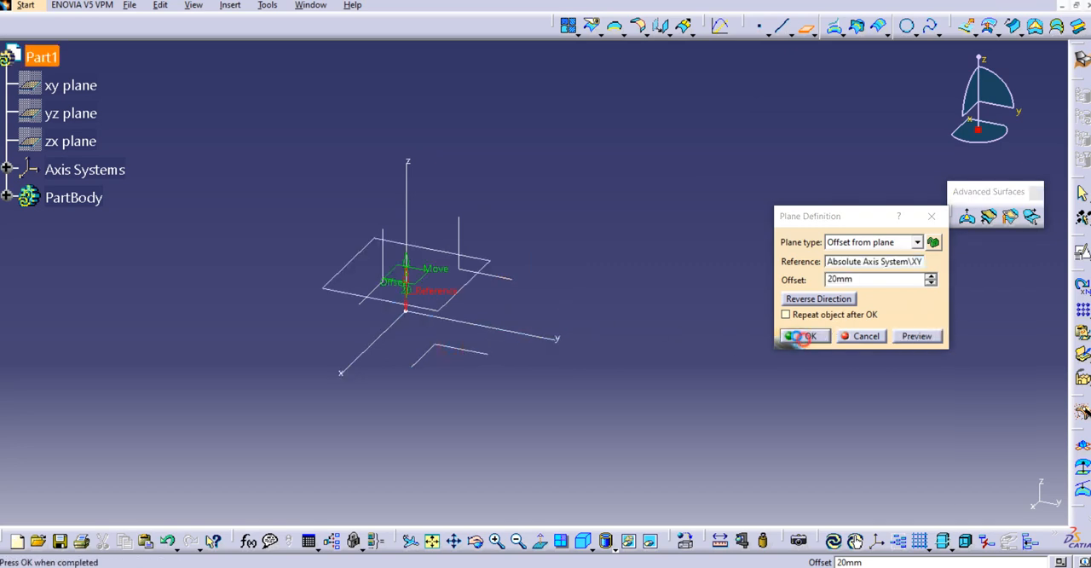
{"action": "left_click", "coordinate": [805, 334]}
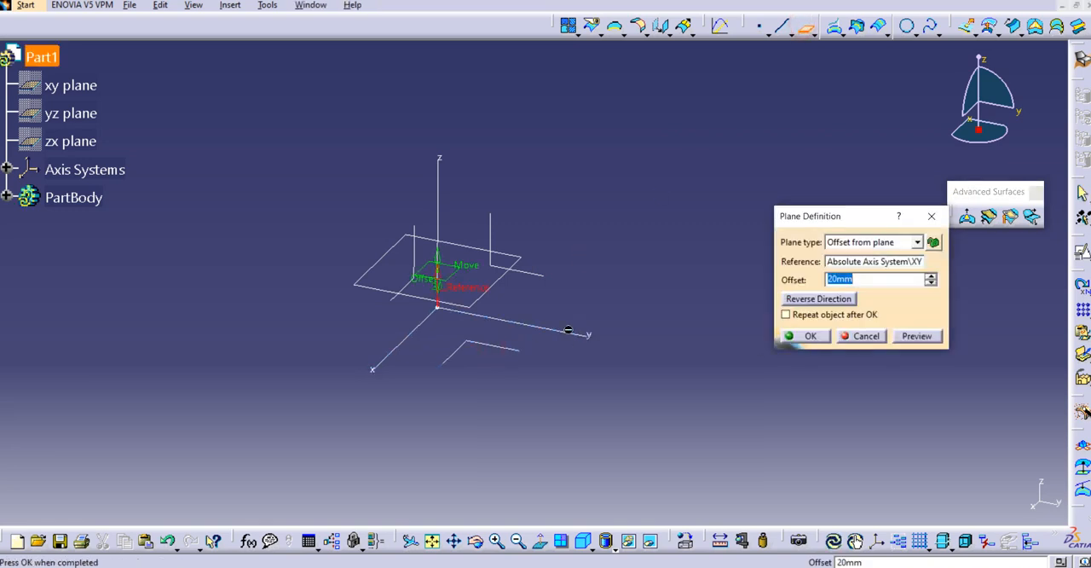
{"action": "left_click", "coordinate": [866, 334]}
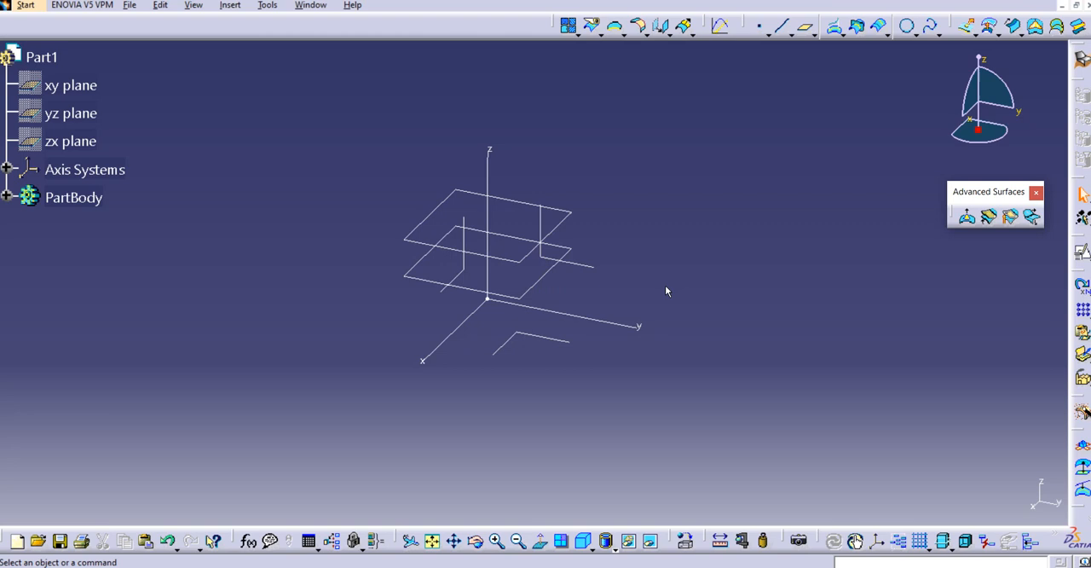
- Reverse Plane.1 and Plane.2 so both lie on the lower side of XY
{"action": "left_click", "coordinate": [6, 198]}
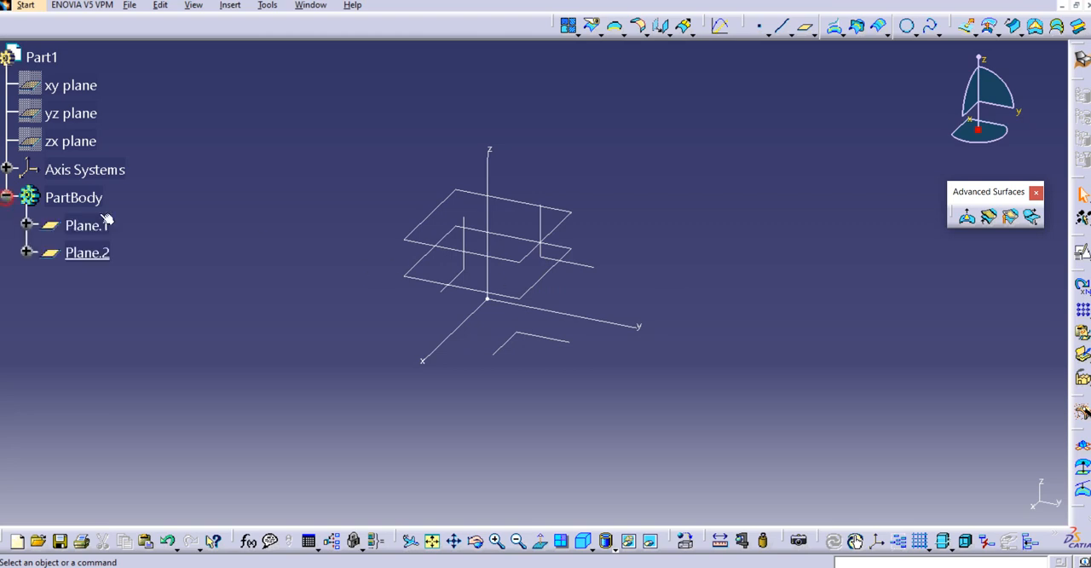
{"action": "double_click", "coordinate": [87, 253]}
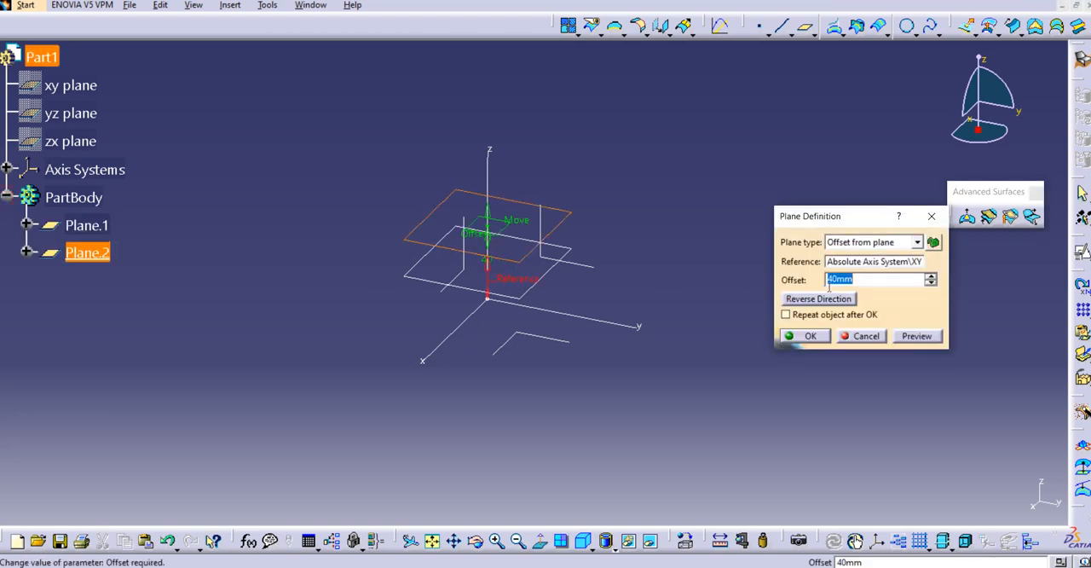
{"action": "left_click", "coordinate": [805, 334]}
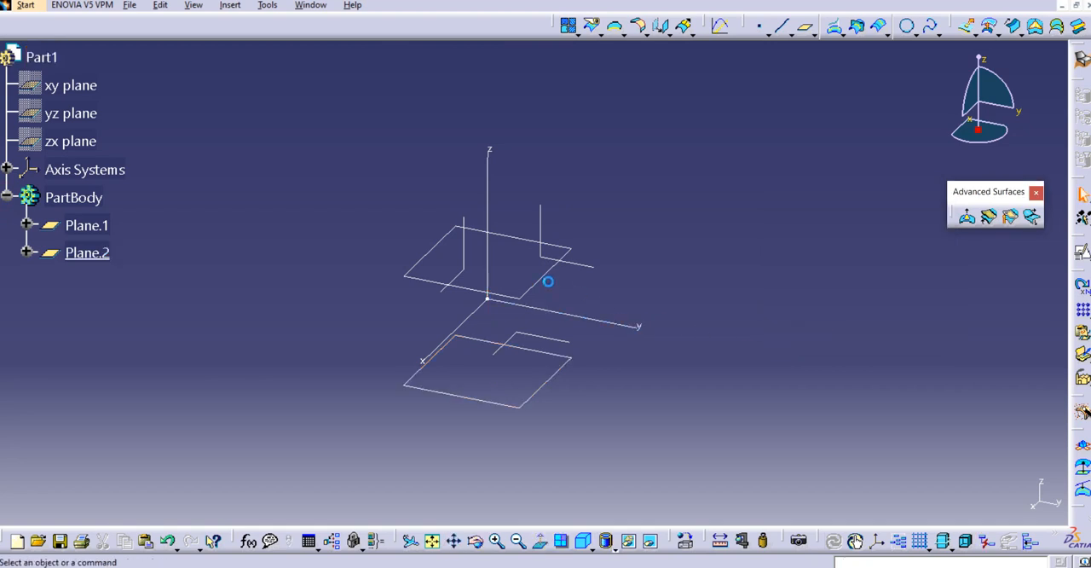
{"action": "double_click", "coordinate": [85, 225]}
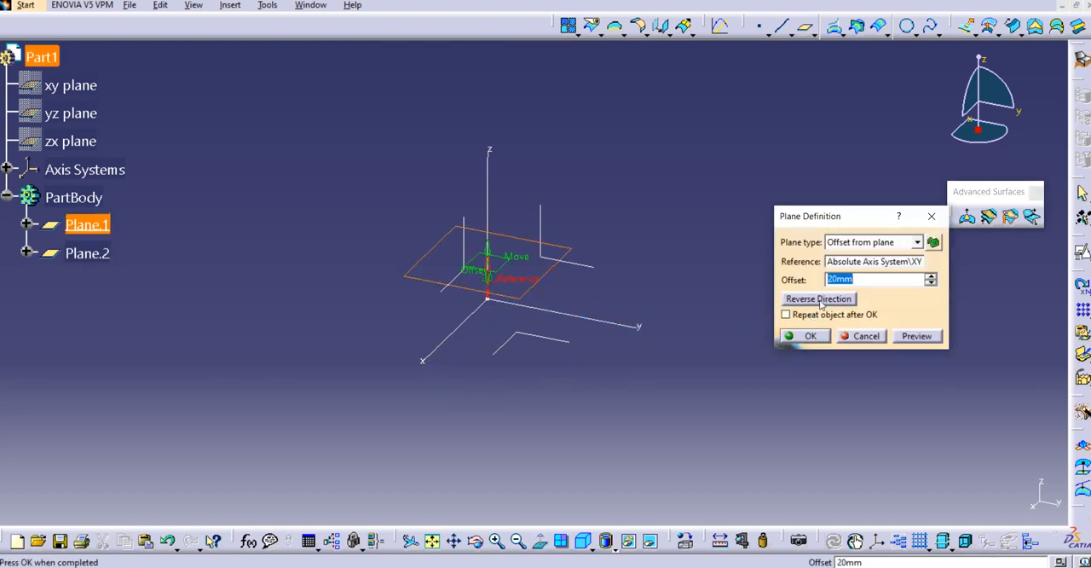
{"action": "left_click", "coordinate": [808, 334]}
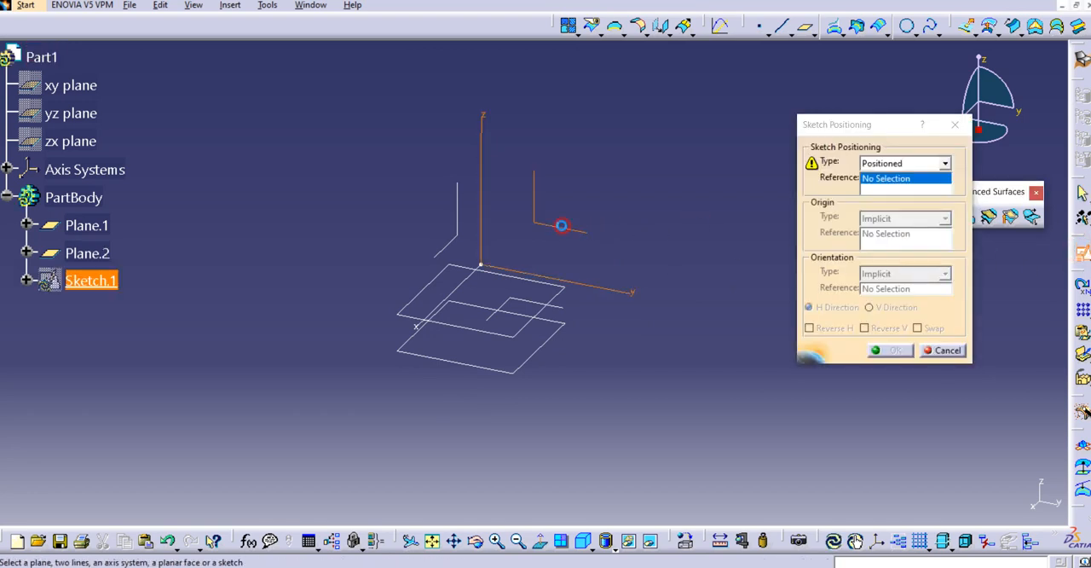
- Draw an S-shaped spline in Sketch.1 crossing the vertical sketch axis
{"action": "left_click", "coordinate": [946, 350]}
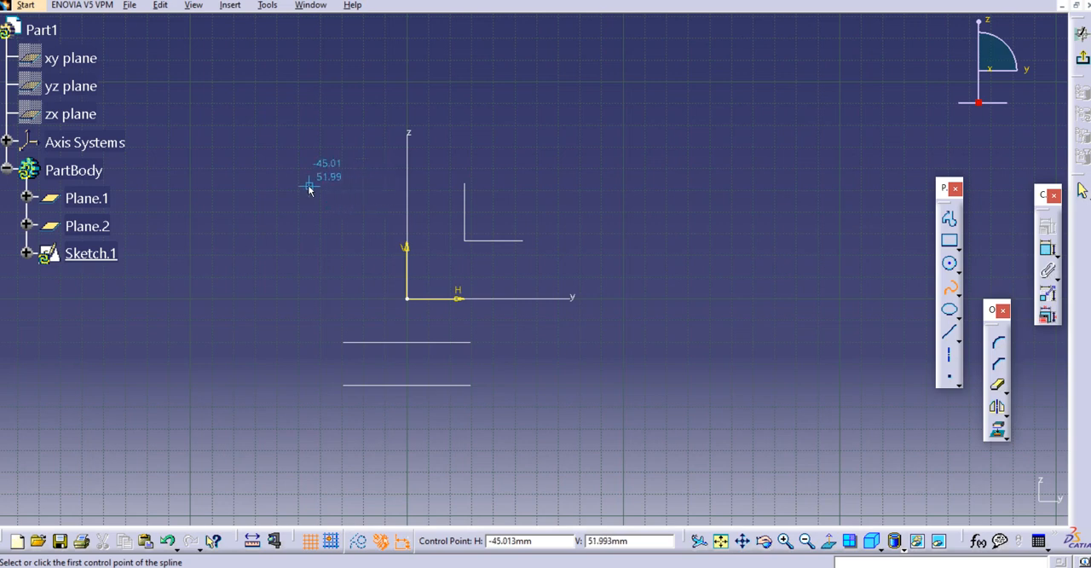
{"action": "left_click", "coordinate": [391, 232]}
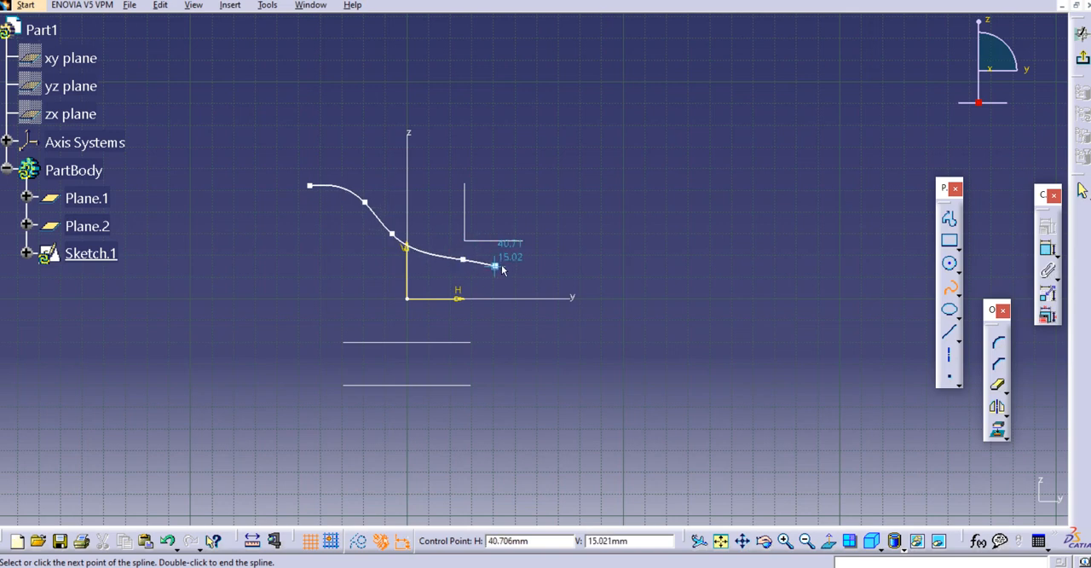
{"action": "double_click", "coordinate": [494, 266]}
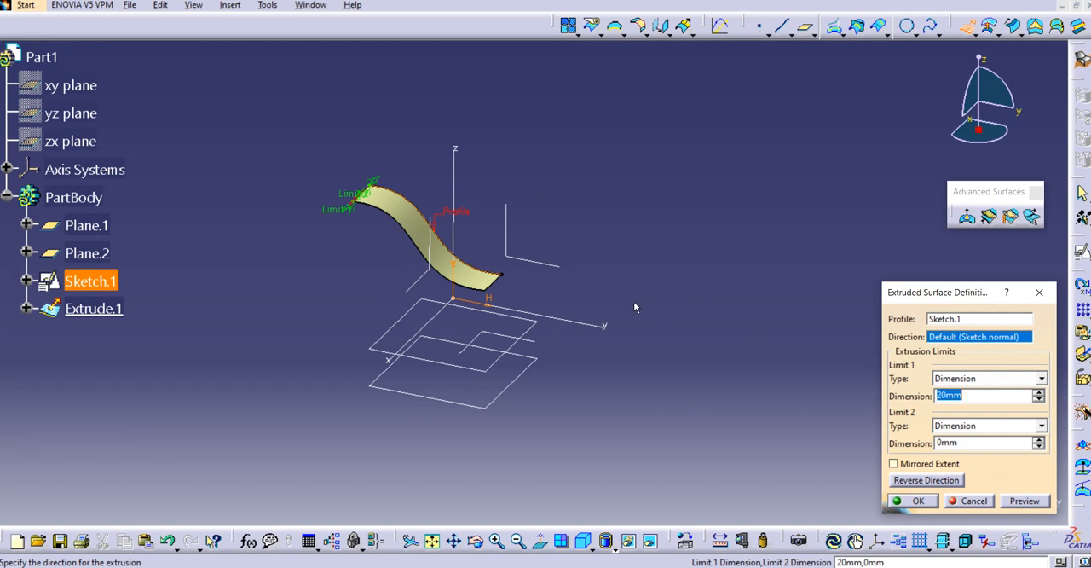
- Extrude the Sketch.1 spline into the wavy surface Extrude.1 and inspect it
{"action": "left_click", "coordinate": [926, 481]}
{"action": "type", "text": "2"}
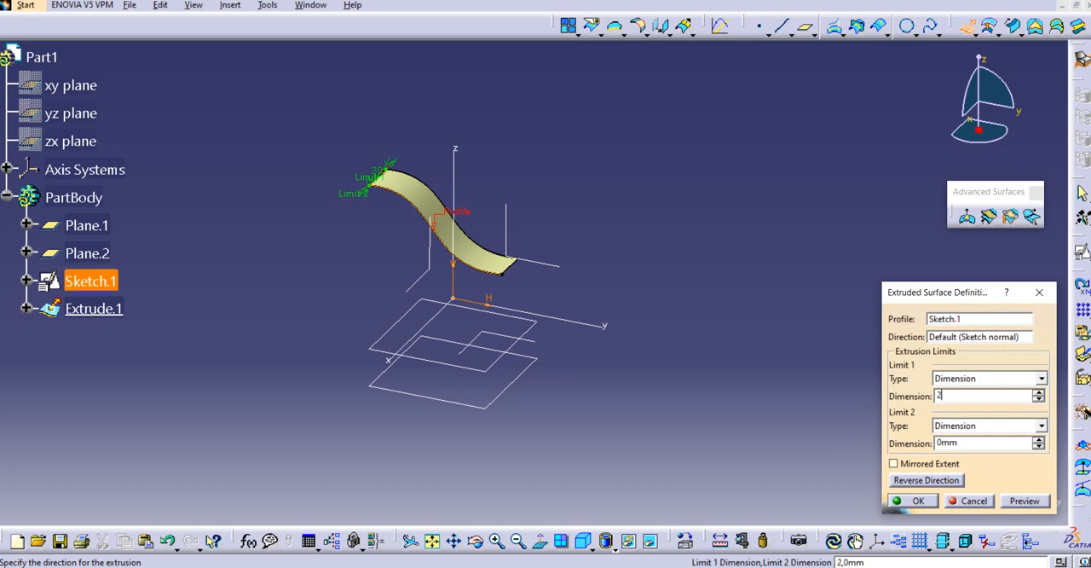
{"action": "left_click", "coordinate": [917, 502]}
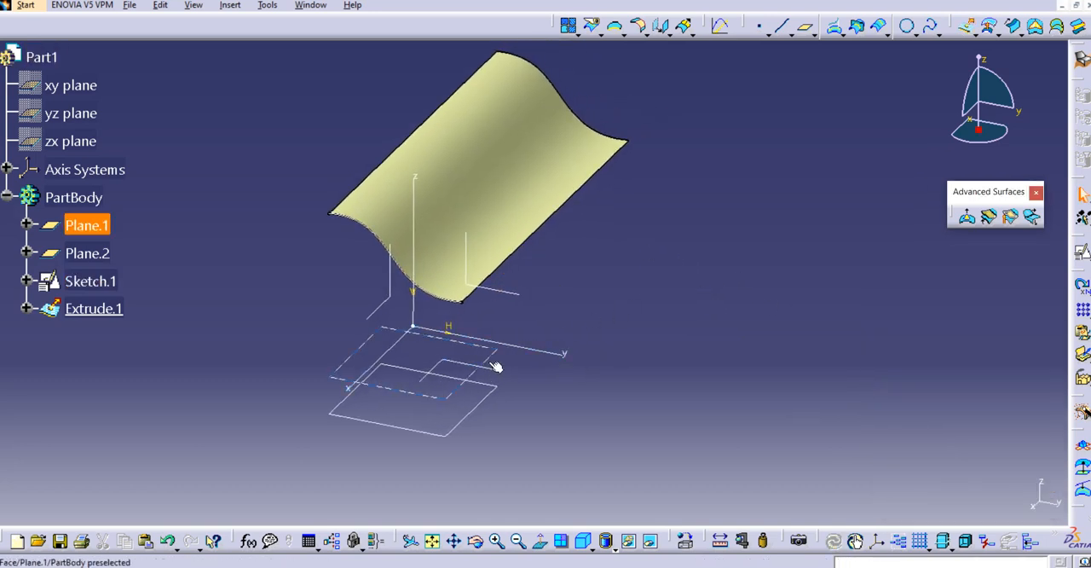
{"action": "left_click", "coordinate": [518, 246]}
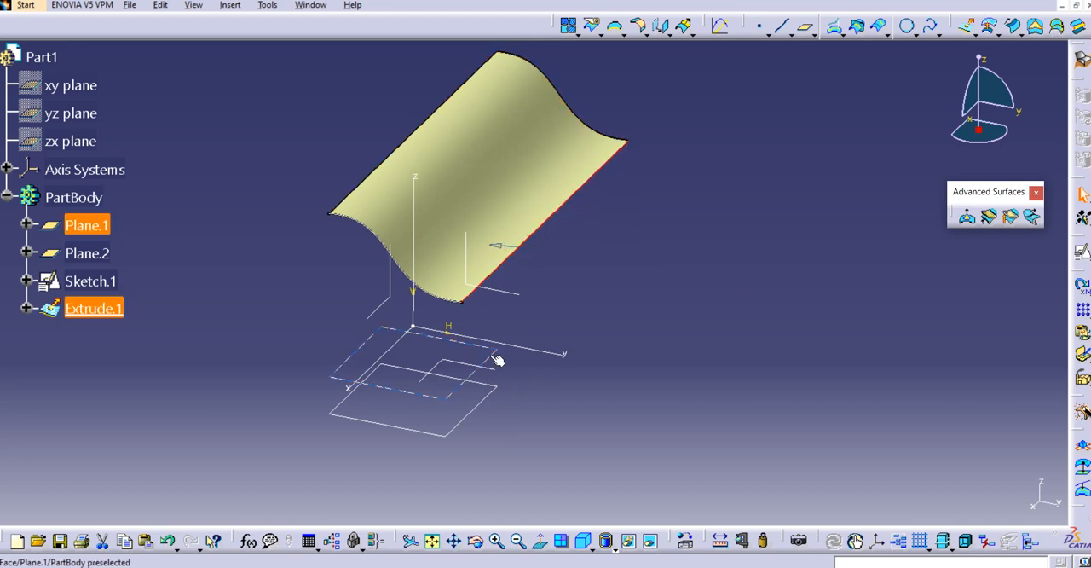
{"action": "left_click_drag", "start_coordinate": [498, 358], "coordinate": [549, 259]}
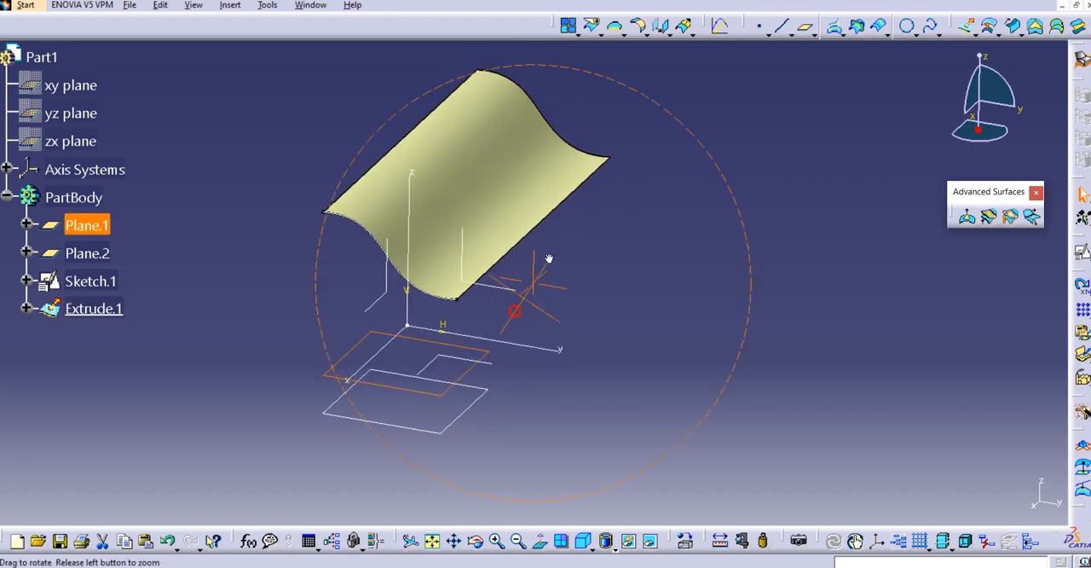
{"action": "left_click_drag", "start_coordinate": [549, 259], "coordinate": [492, 334]}
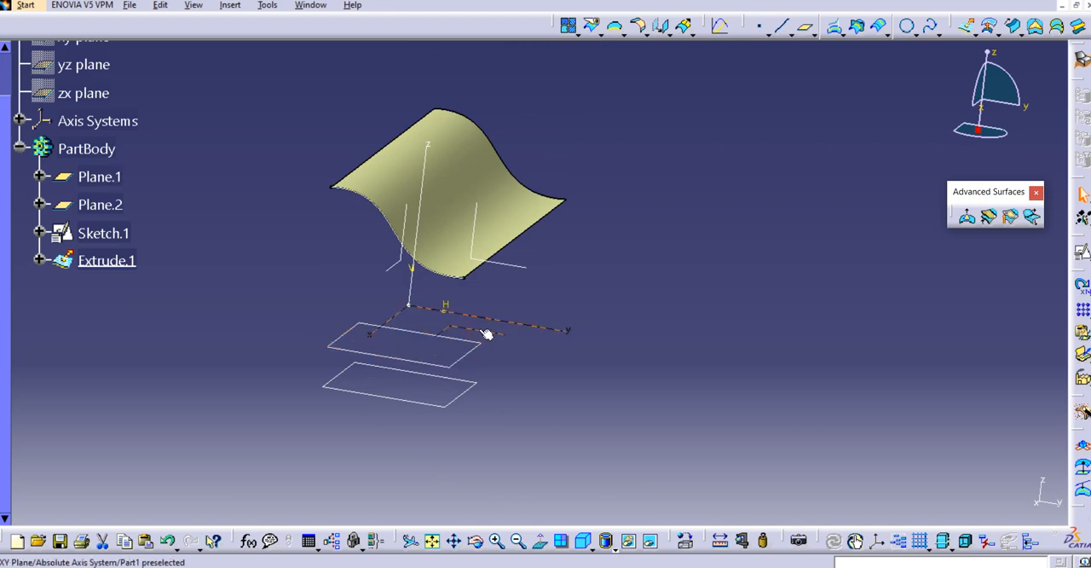
- Place Sketch.2 on Plane.1 and draw a straight line beside the extruded surface
{"action": "left_click_drag", "start_coordinate": [486, 333], "coordinate": [474, 344]}
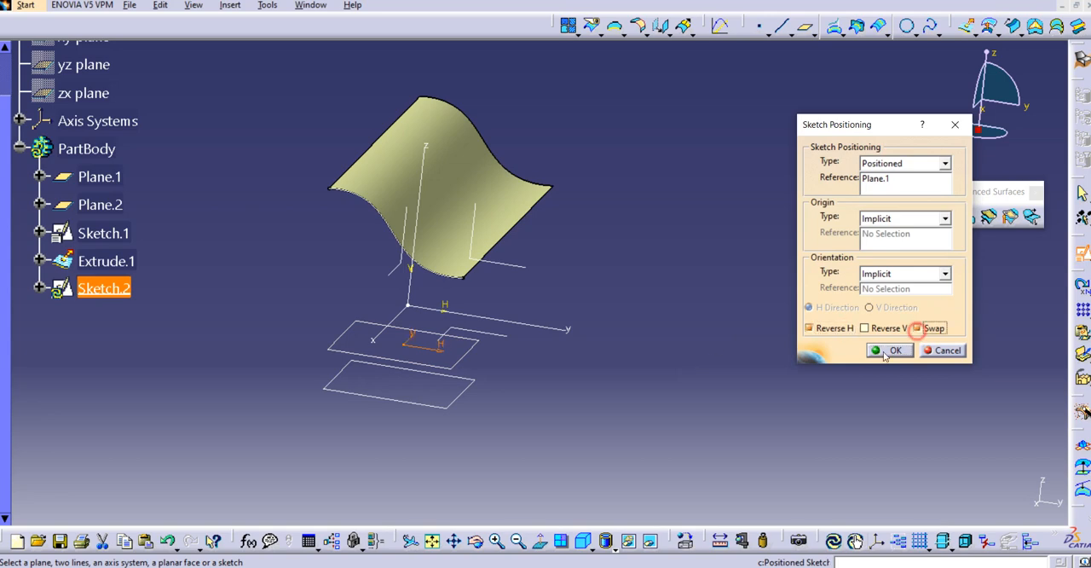
{"action": "left_click", "coordinate": [895, 350]}
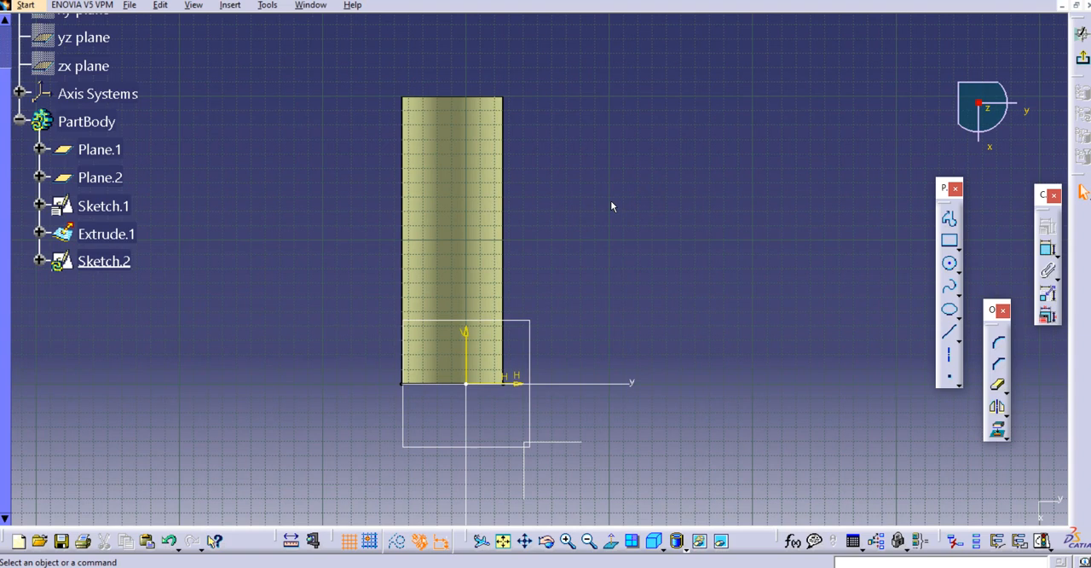
{"action": "mouse_move", "coordinate": [937, 327]}
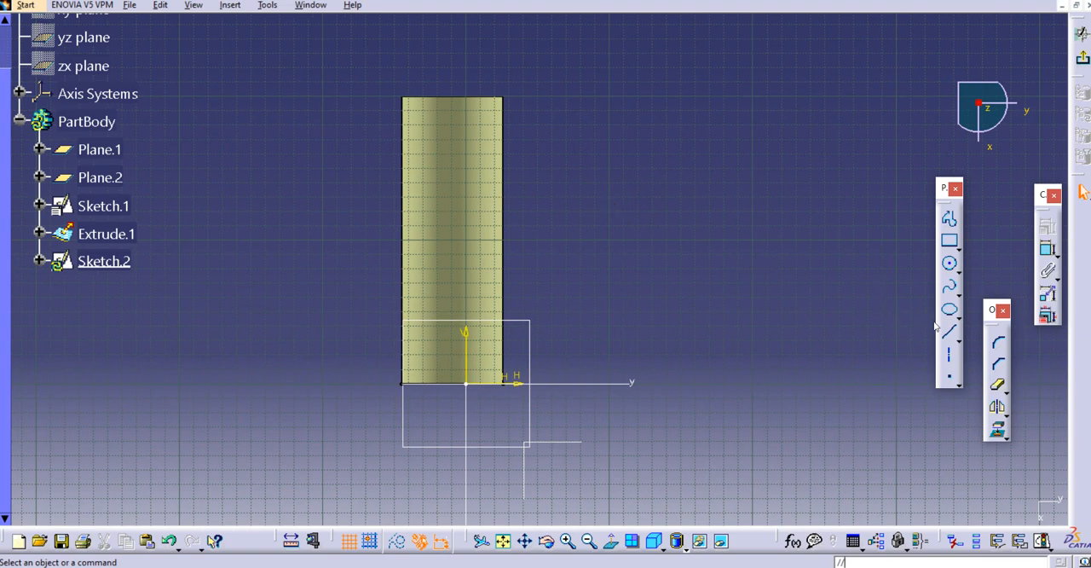
{"action": "left_click", "coordinate": [950, 331]}
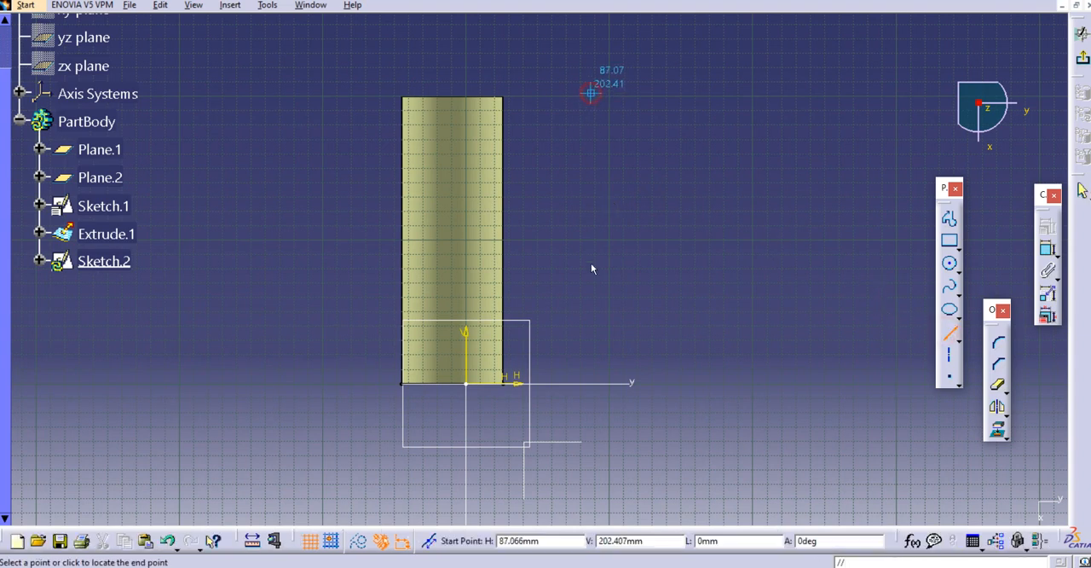
{"action": "left_click", "coordinate": [590, 94]}
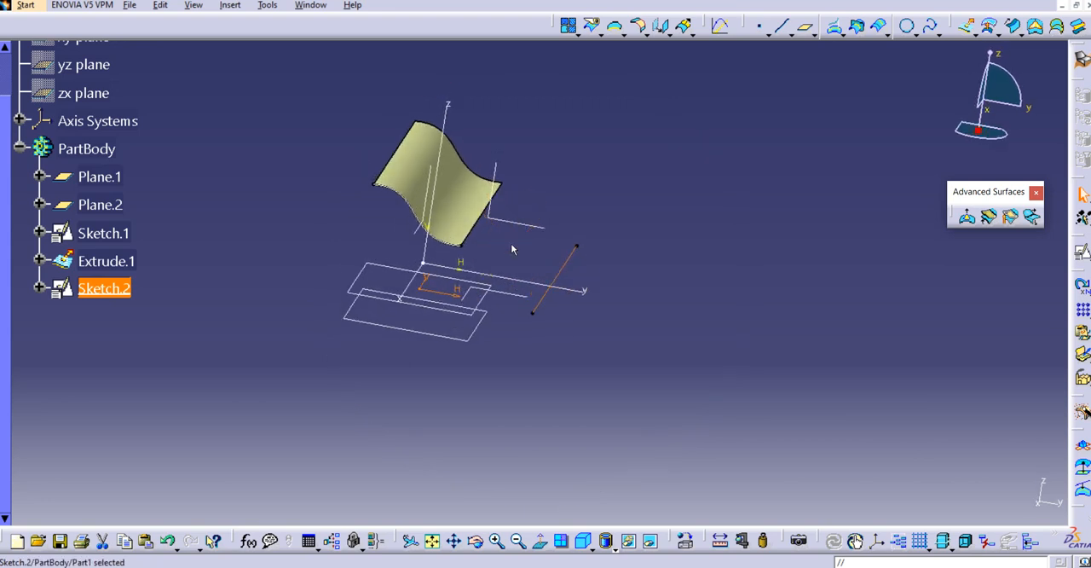
- Place Sketch.3 on Plane.2 for a second straight line near Sketch.2's
{"action": "left_click", "coordinate": [571, 264]}
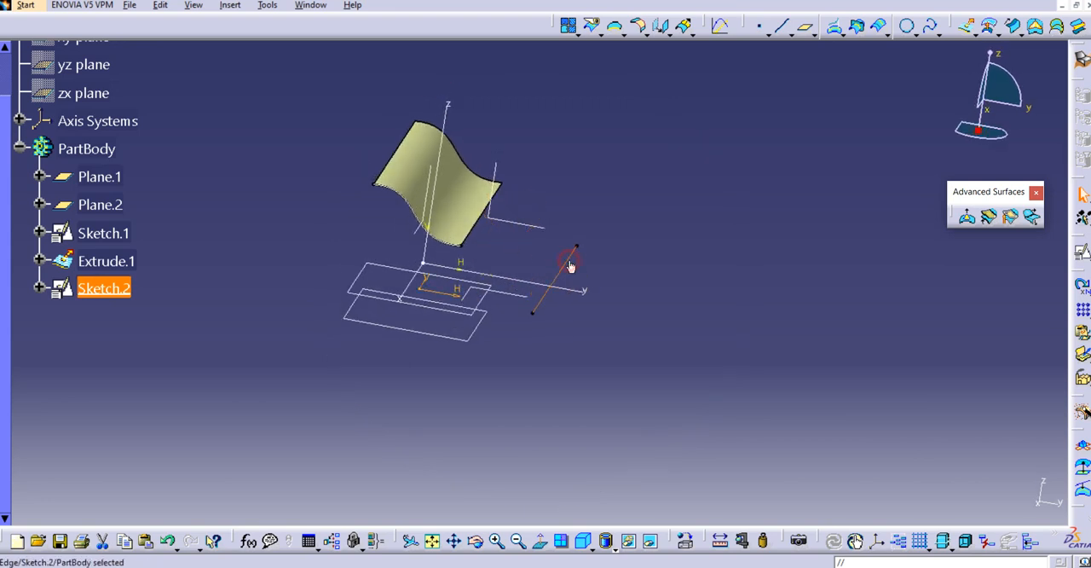
{"action": "left_click", "coordinate": [570, 266]}
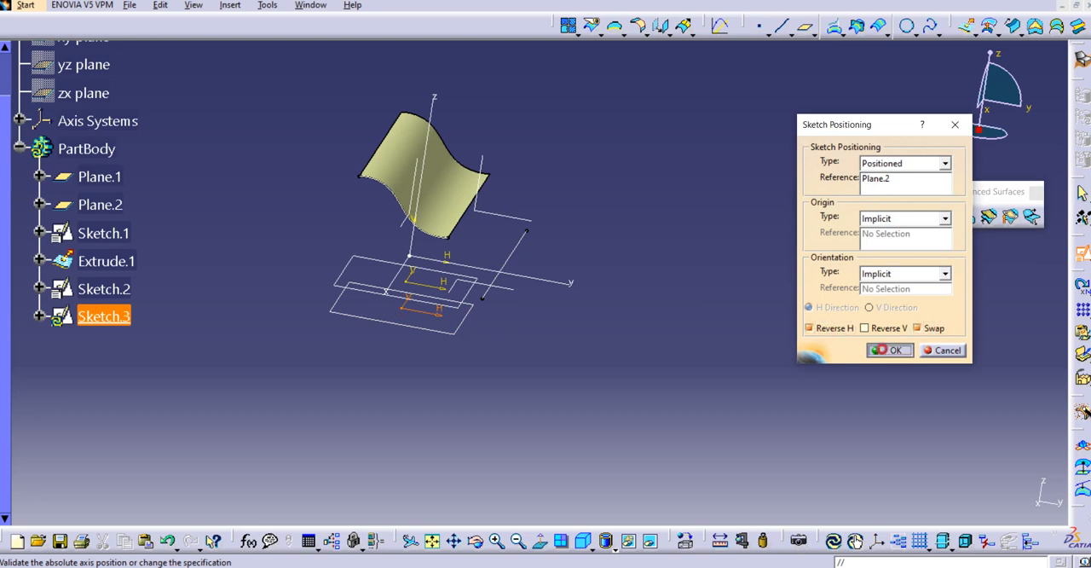
{"action": "left_click", "coordinate": [890, 349]}
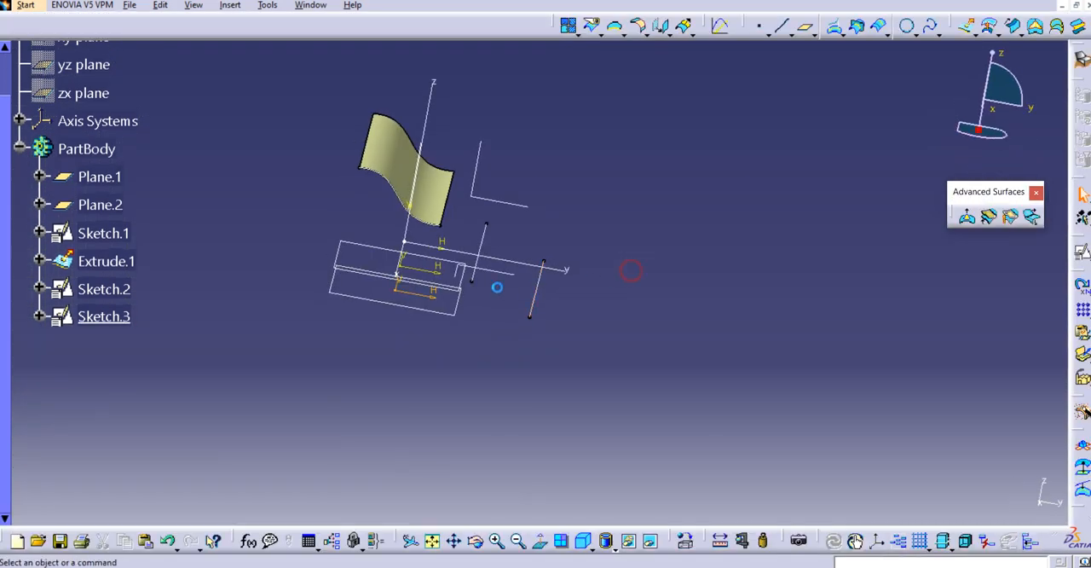
- Place the positioned Sketch.4 on Plane.1 for the third guide line
{"action": "left_click", "coordinate": [99, 177]}
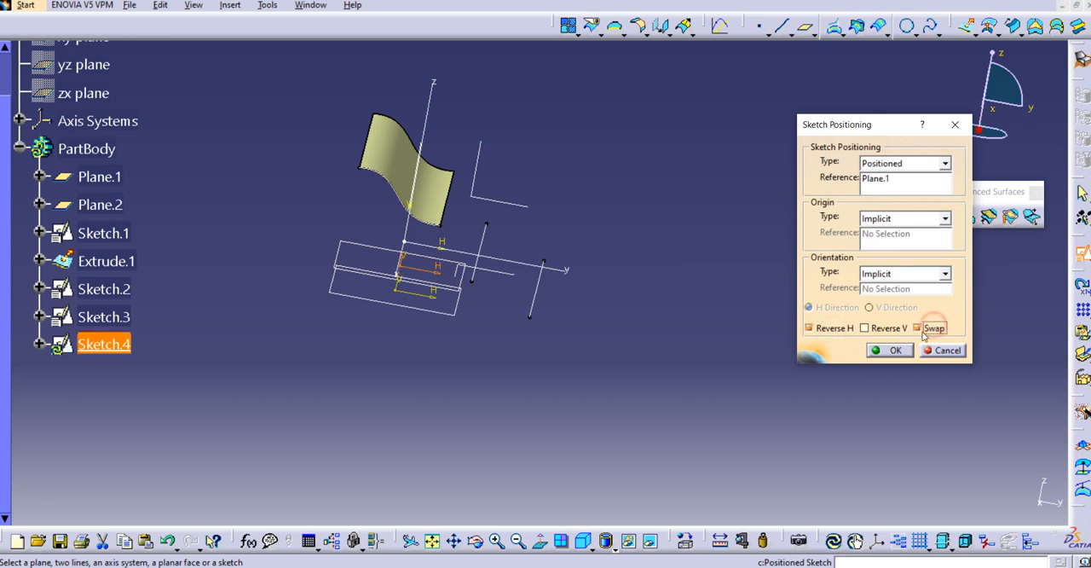
{"action": "left_click", "coordinate": [895, 352]}
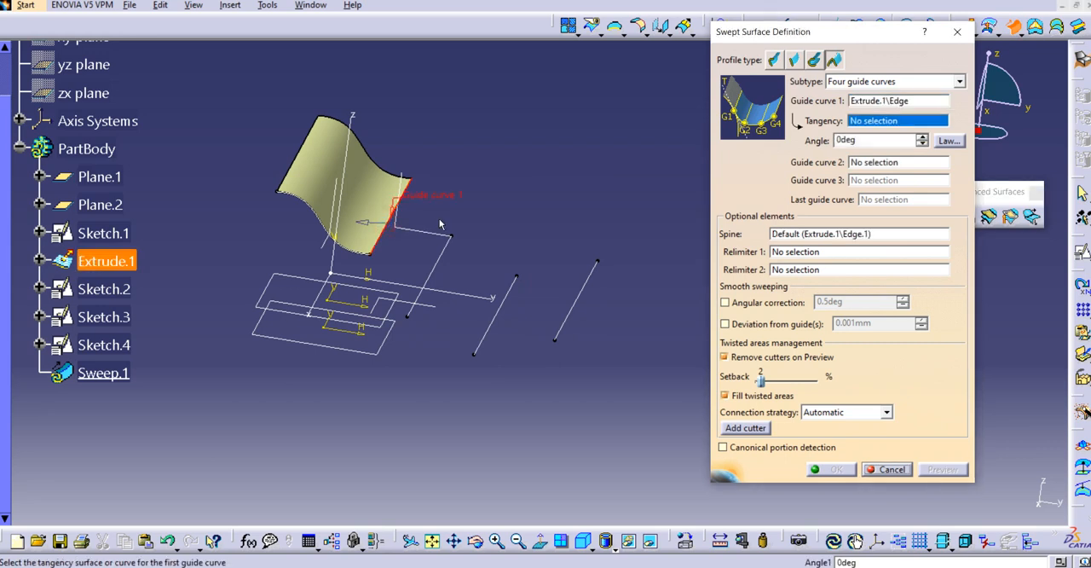
- Create Sweep.1 tangent to Extrude.1 with Sketch.2, Sketch.3 and Sketch.4 as guide curves
{"action": "left_click", "coordinate": [365, 193]}
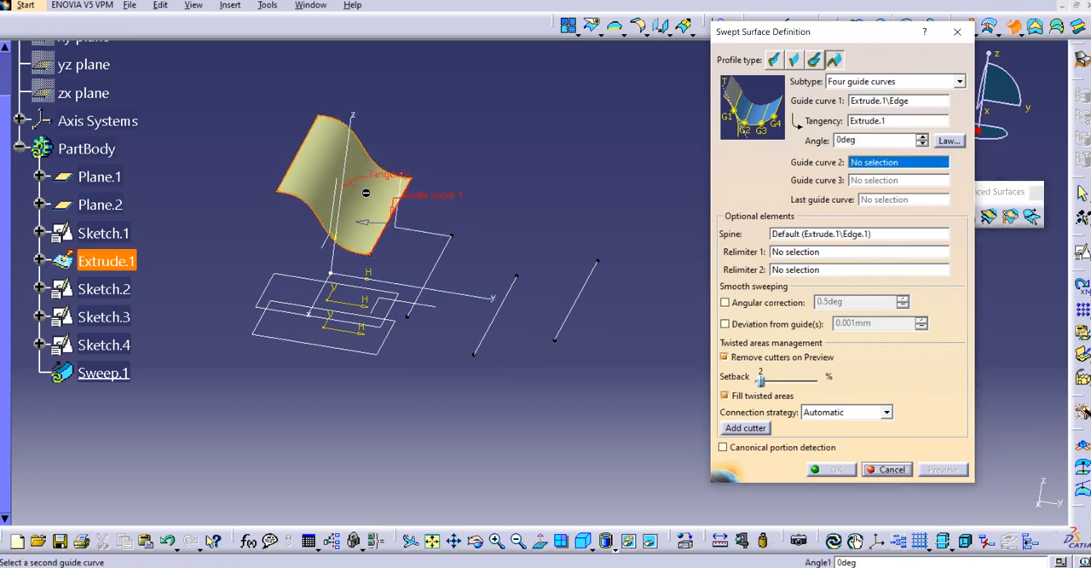
{"action": "left_click", "coordinate": [437, 261]}
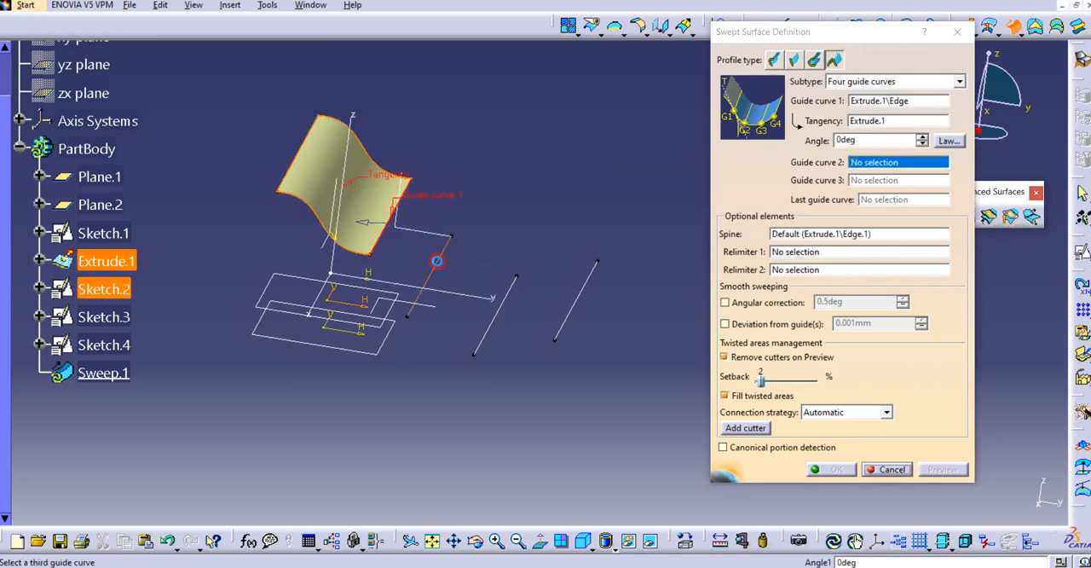
{"action": "left_click", "coordinate": [435, 271]}
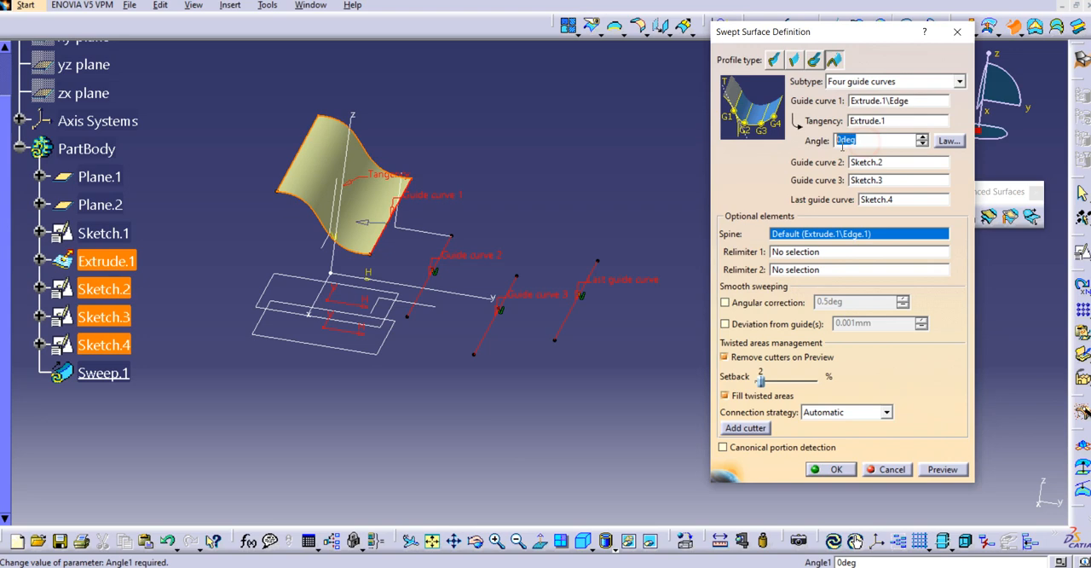
{"action": "left_click", "coordinate": [943, 469]}
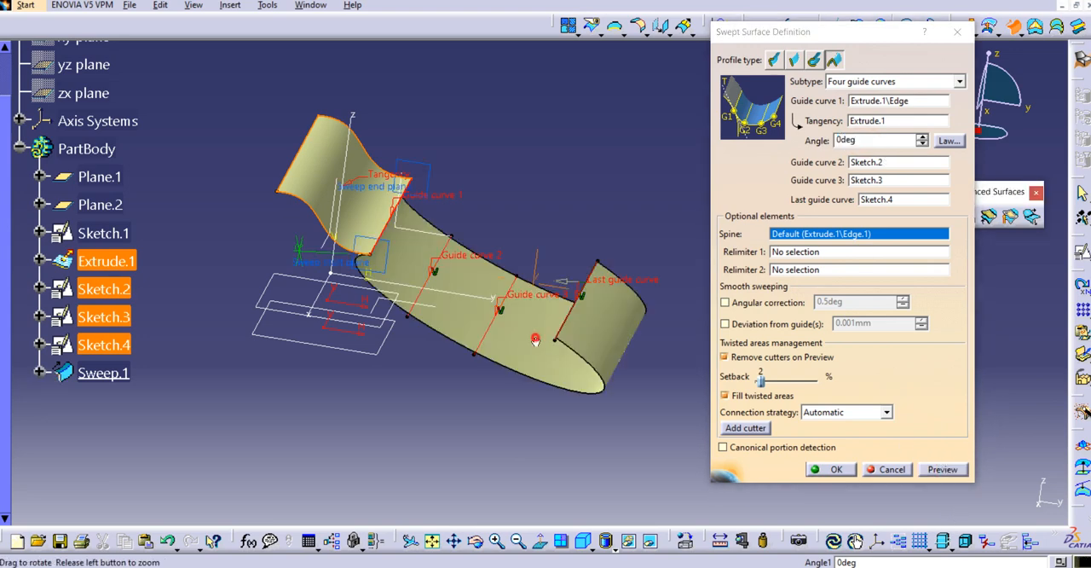
{"action": "left_click_drag", "start_coordinate": [535, 340], "coordinate": [515, 317]}
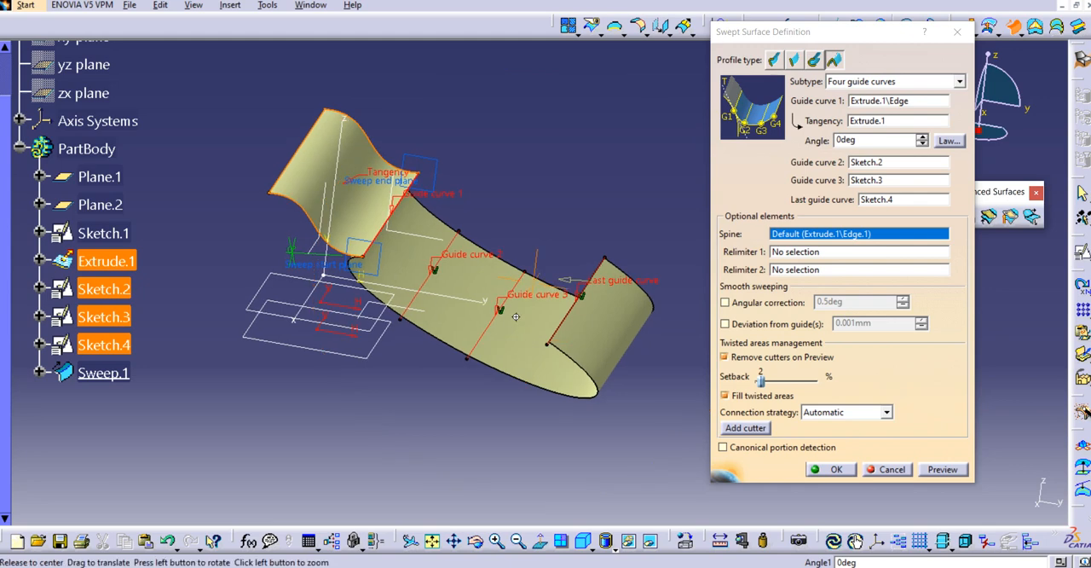
{"action": "left_click_drag", "start_coordinate": [515, 317], "coordinate": [375, 320]}
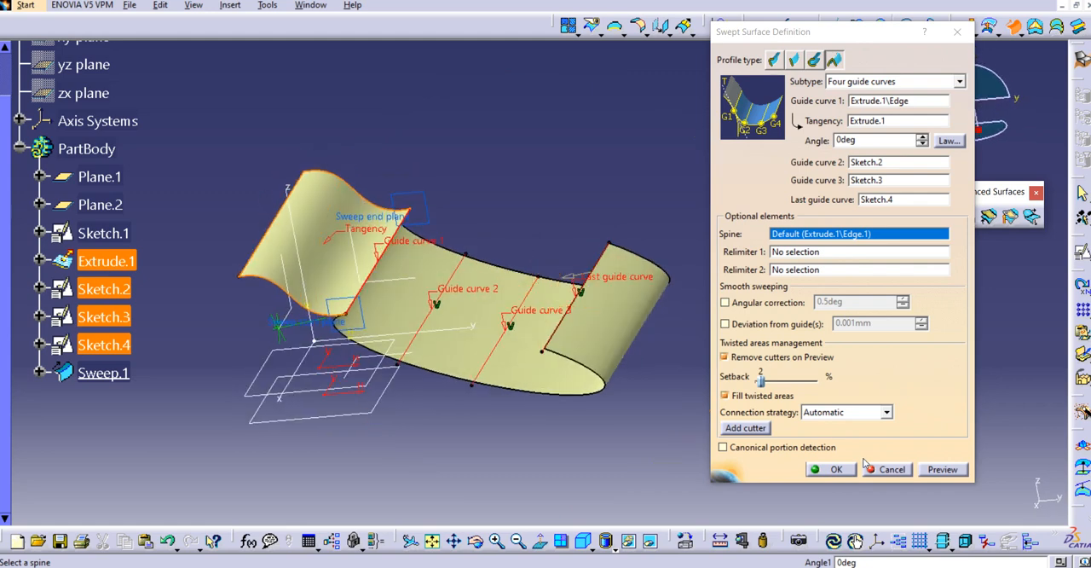
{"action": "left_click", "coordinate": [835, 469]}
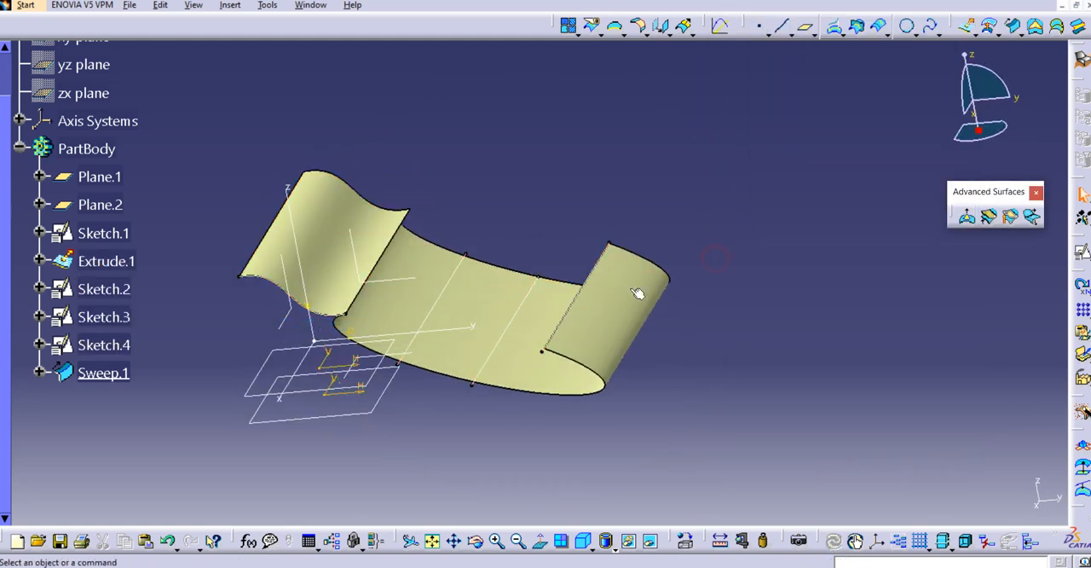
- Reopen Sweep.1's definition to change its Angle1 tangency parameter to -15deg
{"action": "left_click_drag", "start_coordinate": [639, 294], "coordinate": [526, 273]}
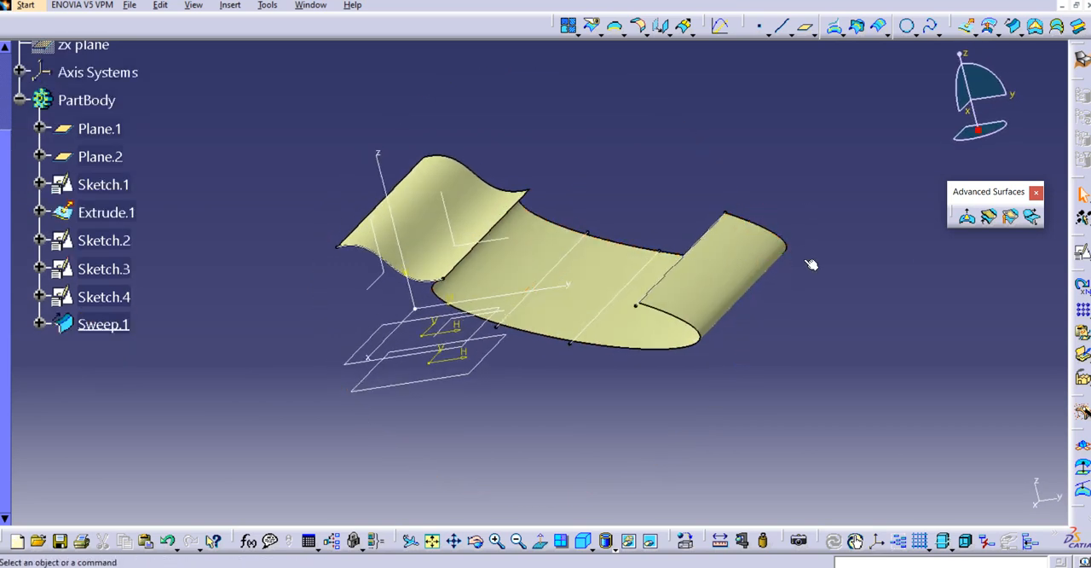
{"action": "left_click", "coordinate": [103, 324]}
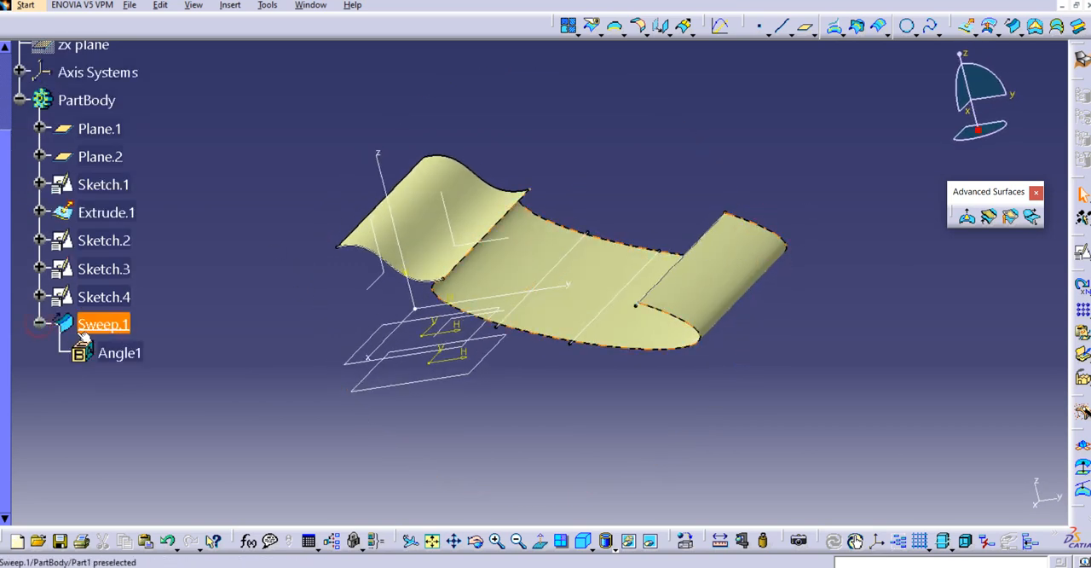
{"action": "double_click", "coordinate": [119, 352]}
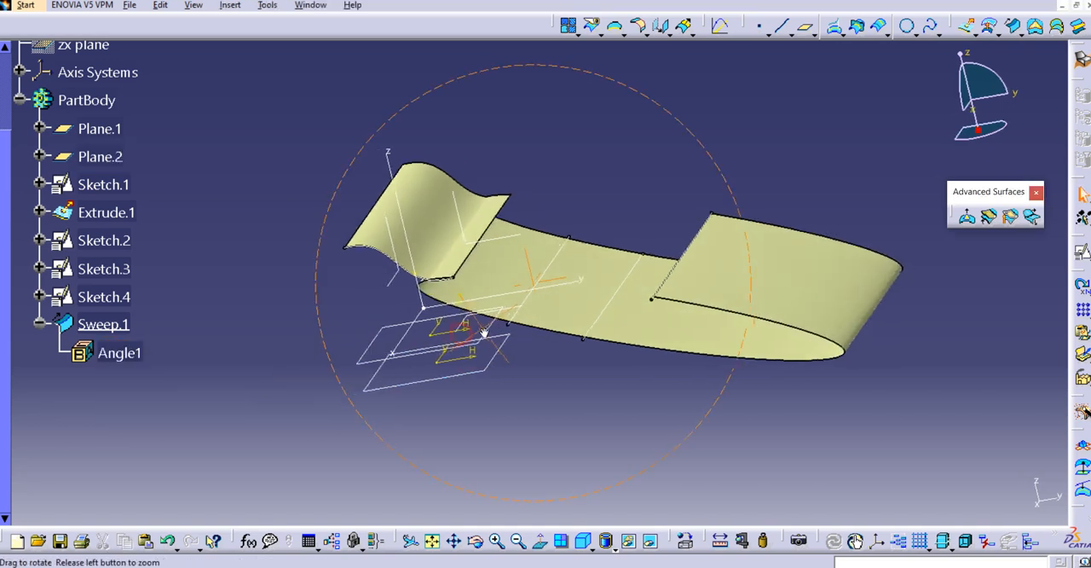
{"action": "double_click", "coordinate": [102, 324]}
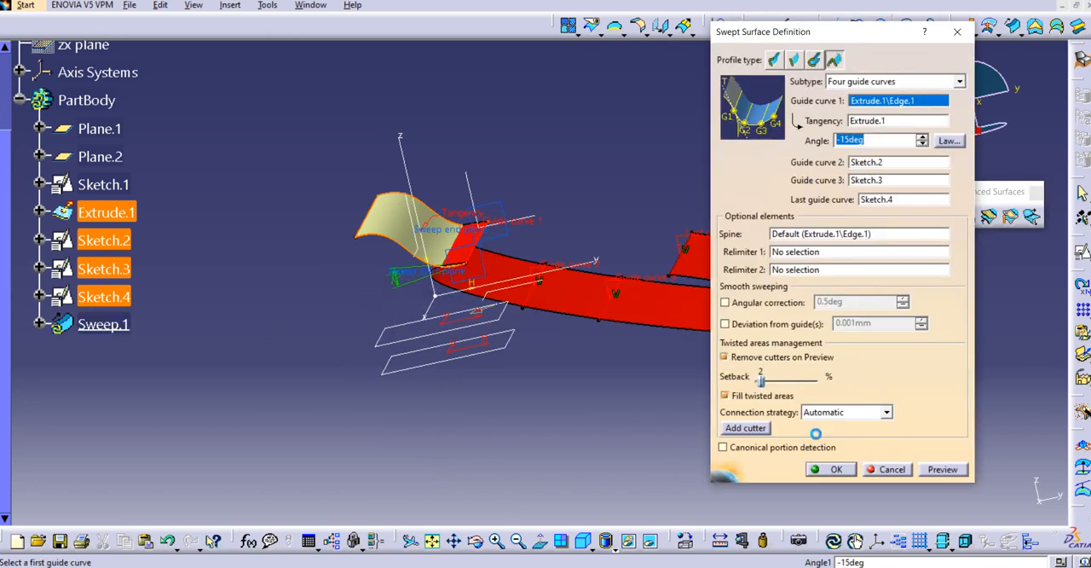
- Regenerate Sweep.1 with the -15 degree tangency angle and inspect the result
{"action": "left_click", "coordinate": [835, 469]}
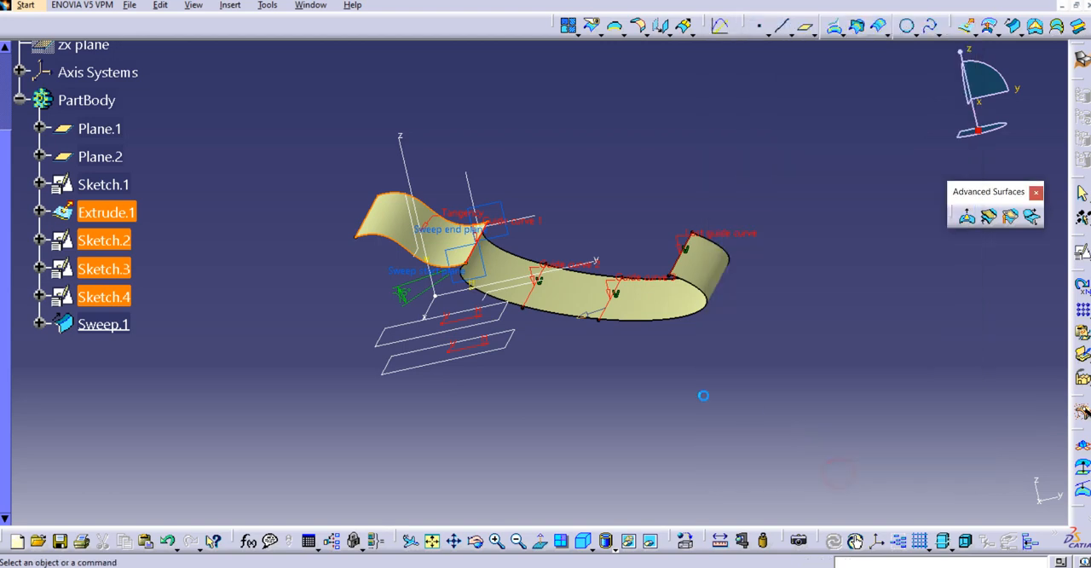
{"action": "left_click_drag", "start_coordinate": [703, 395], "coordinate": [520, 402]}
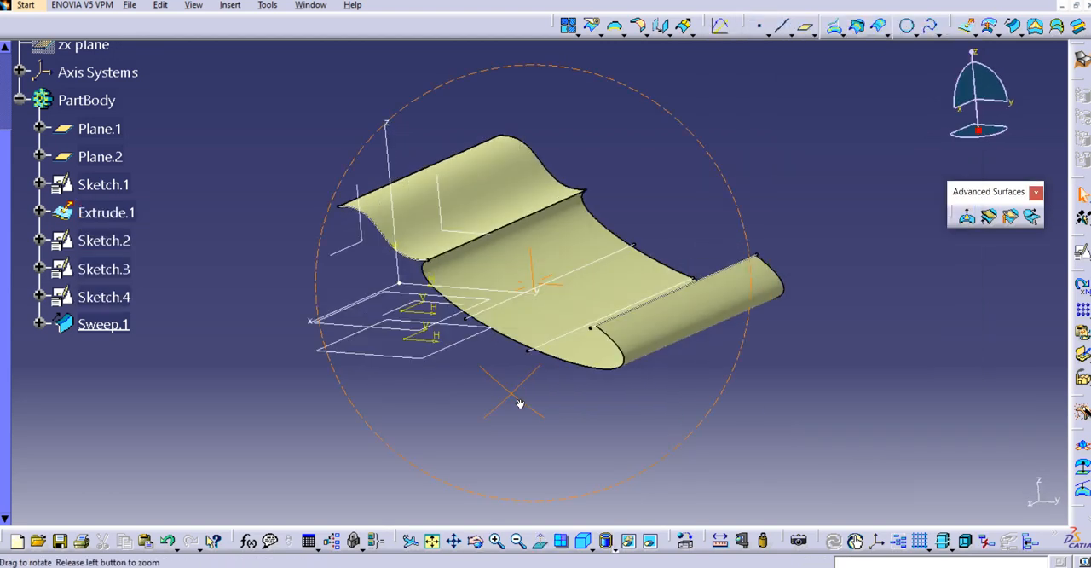
{"action": "left_click_drag", "start_coordinate": [520, 401], "coordinate": [597, 303]}
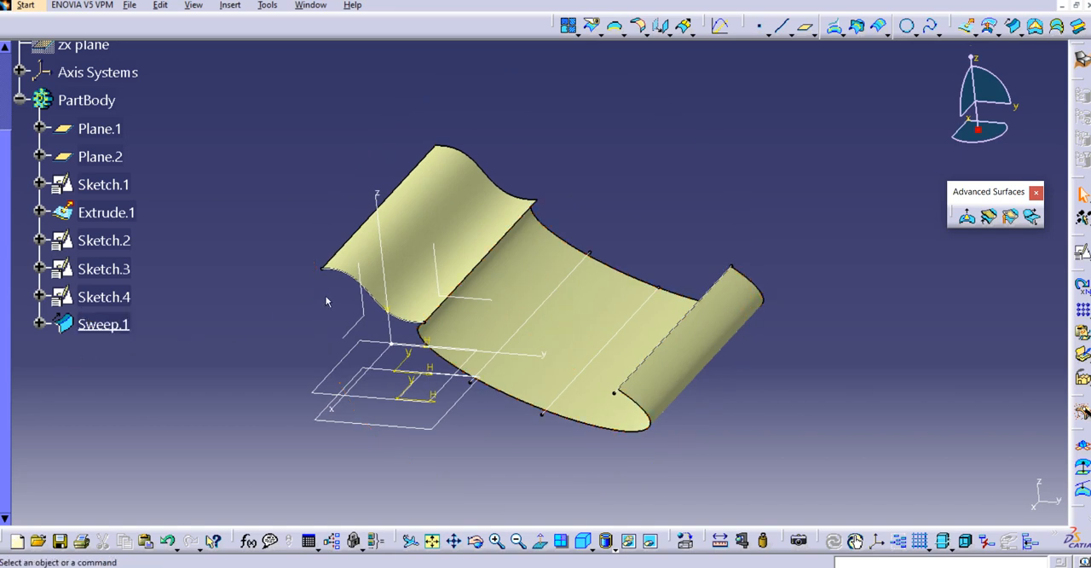
{"action": "mouse_move", "coordinate": [423, 307]}
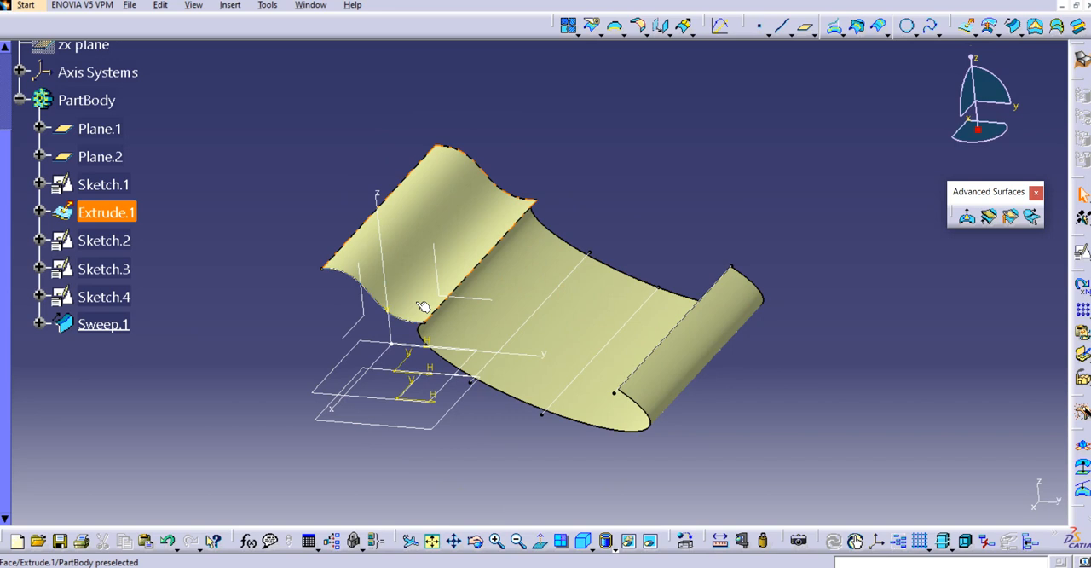
{"action": "left_click", "coordinate": [102, 324]}
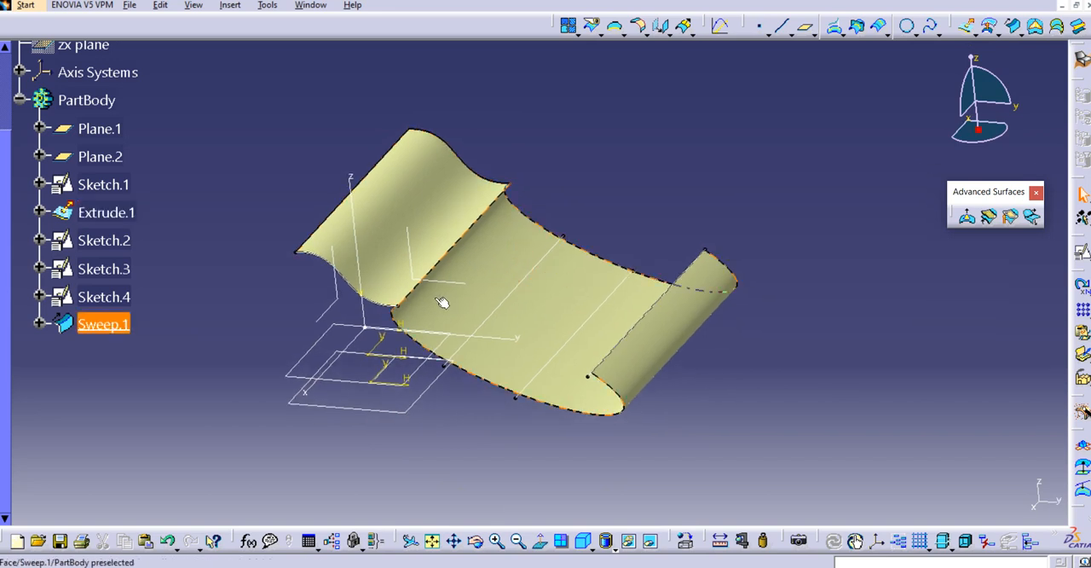